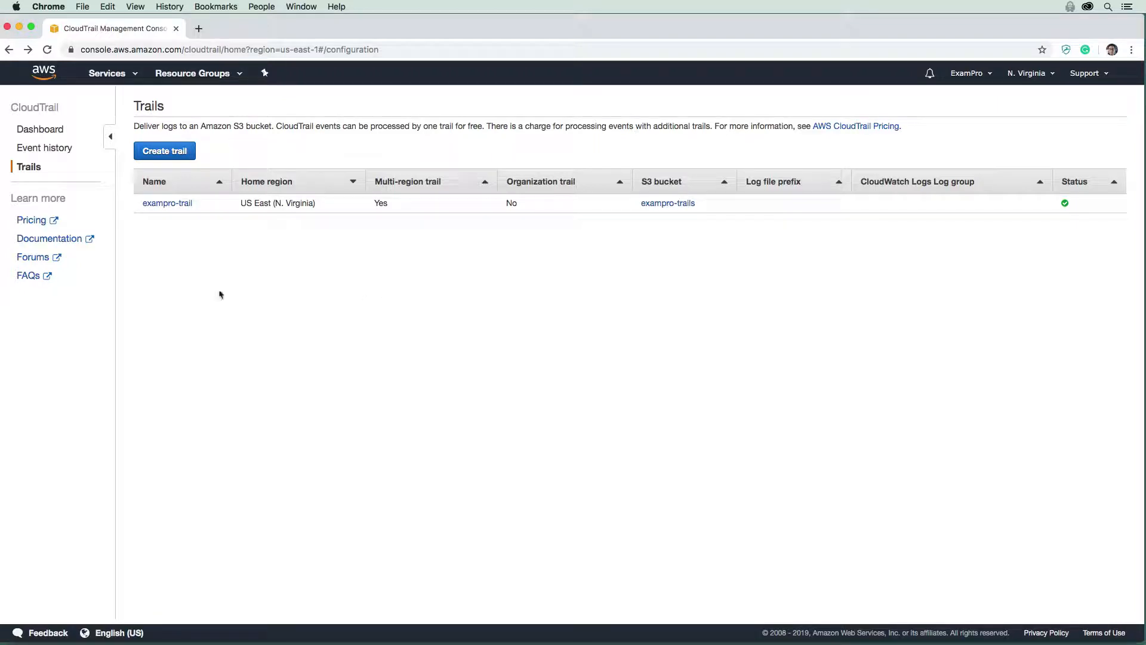
- Review exampro-trail's storage, log validation, CloudWatch Logs and tags settings without enabling CloudWatch Logs
click(167, 203)
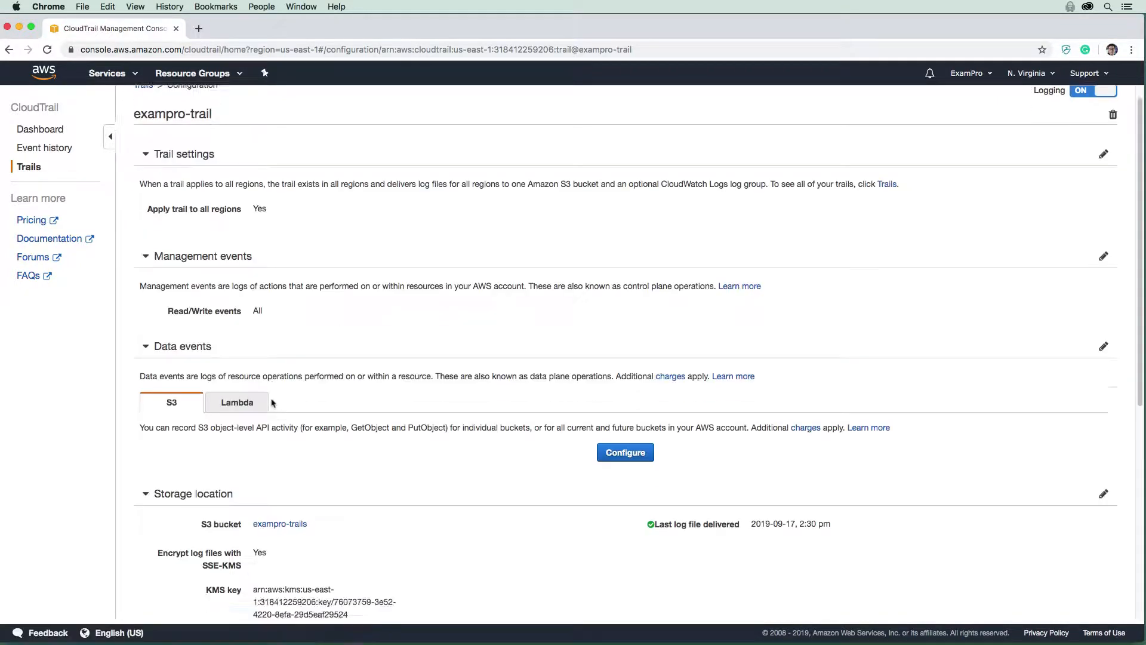
scroll(down, 3)
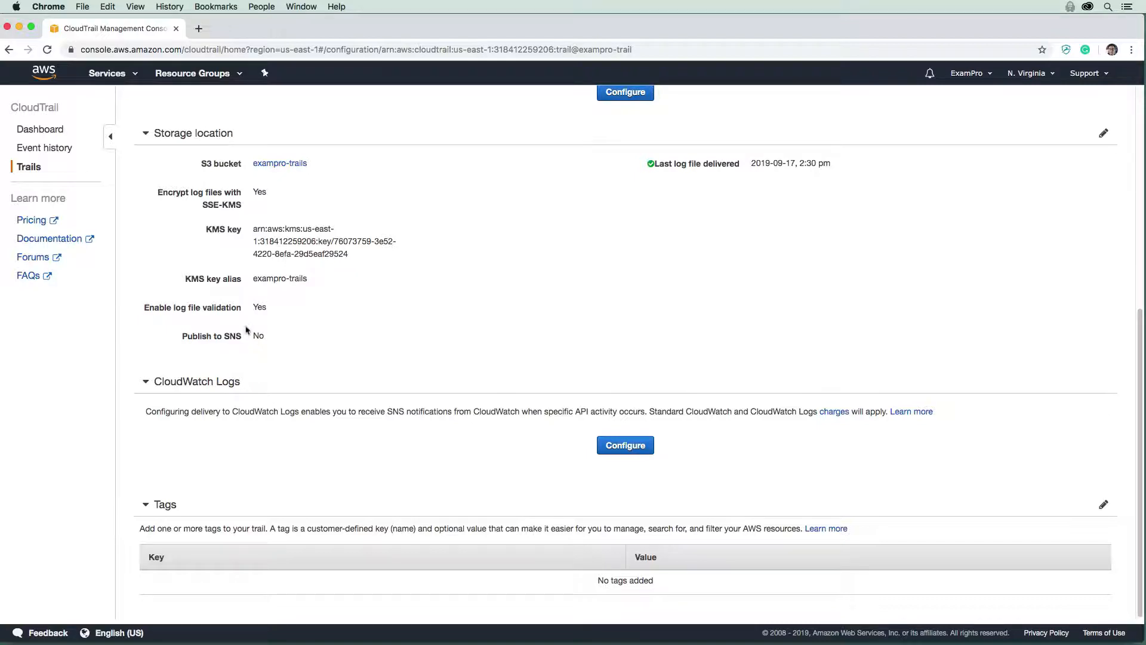
mouse_move(299, 346)
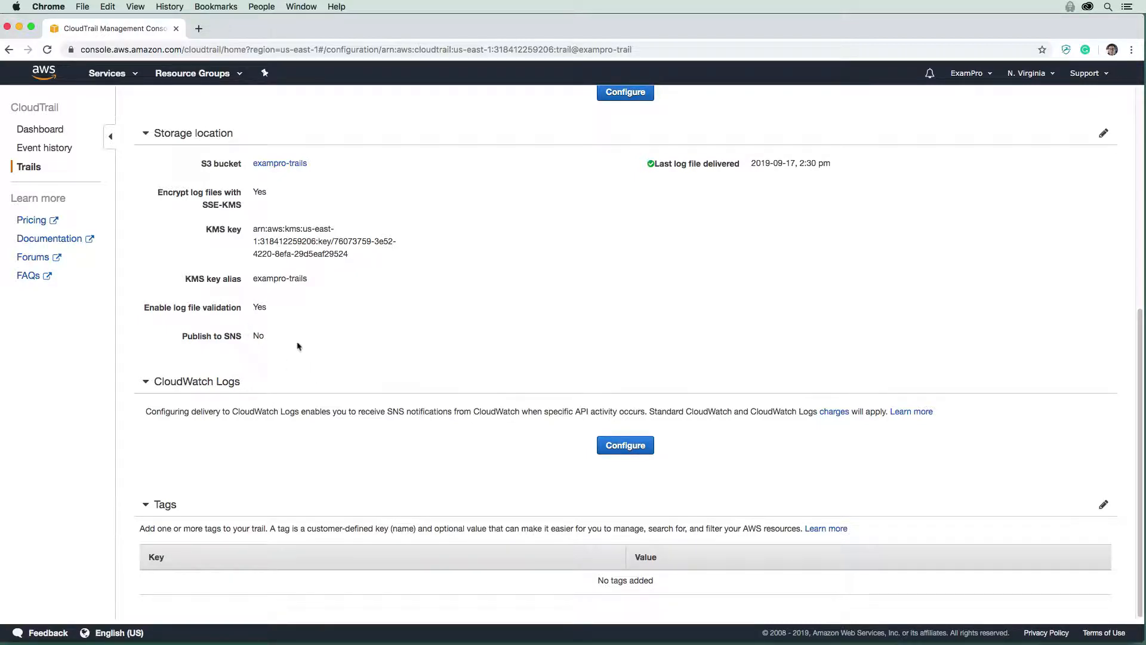
mouse_move(391, 406)
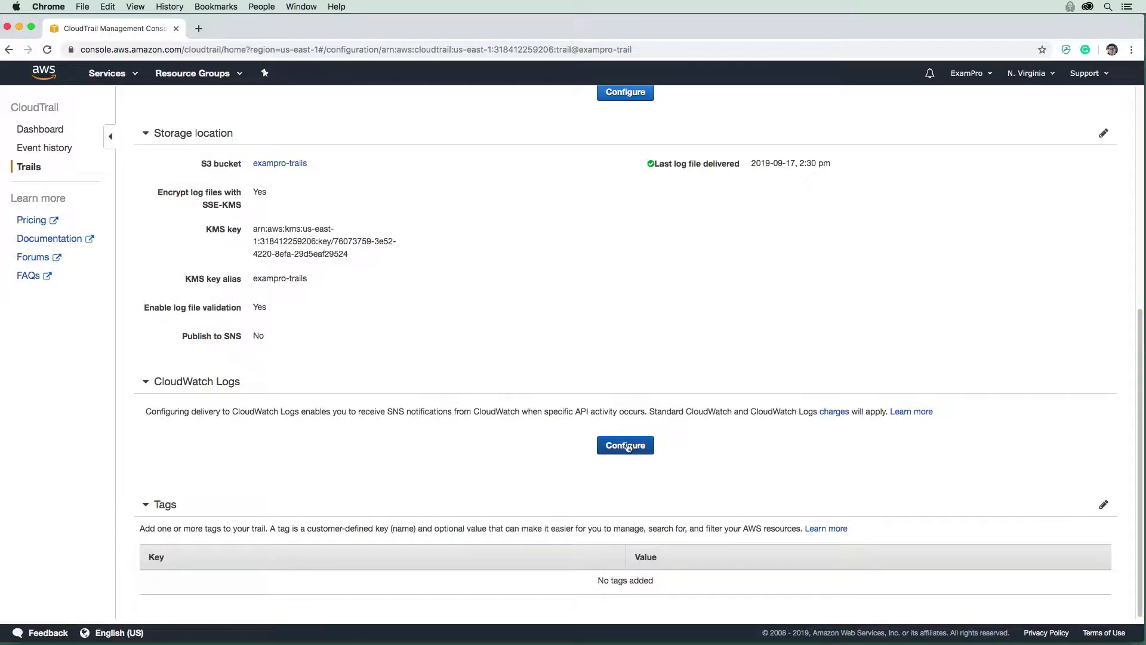
mouse_move(689, 459)
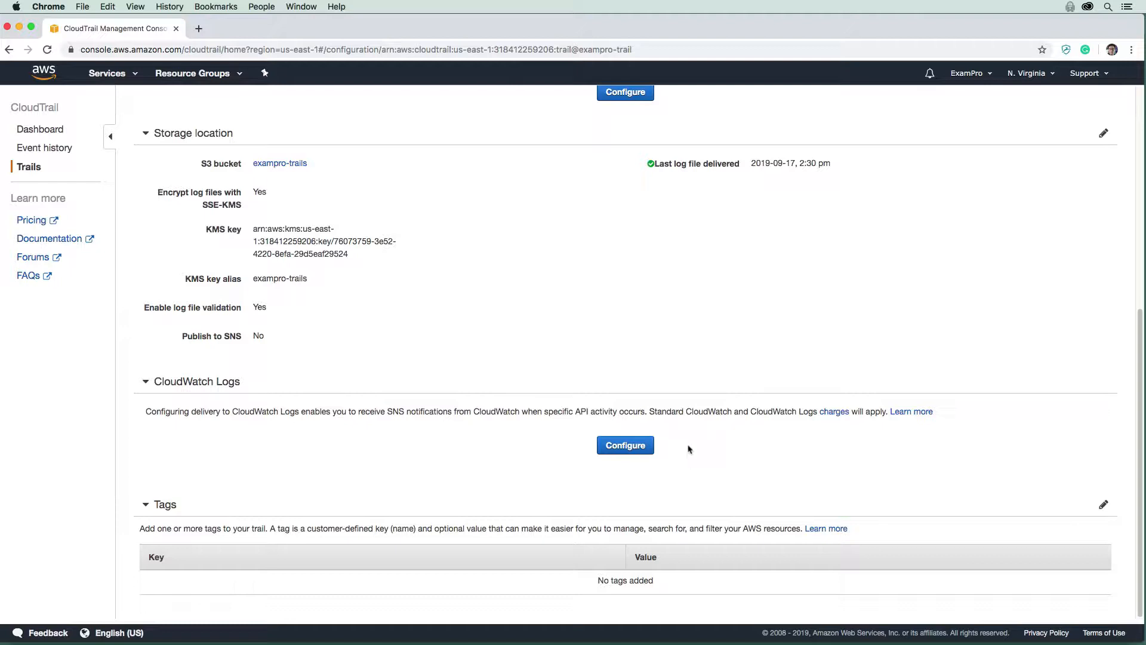
mouse_move(854, 425)
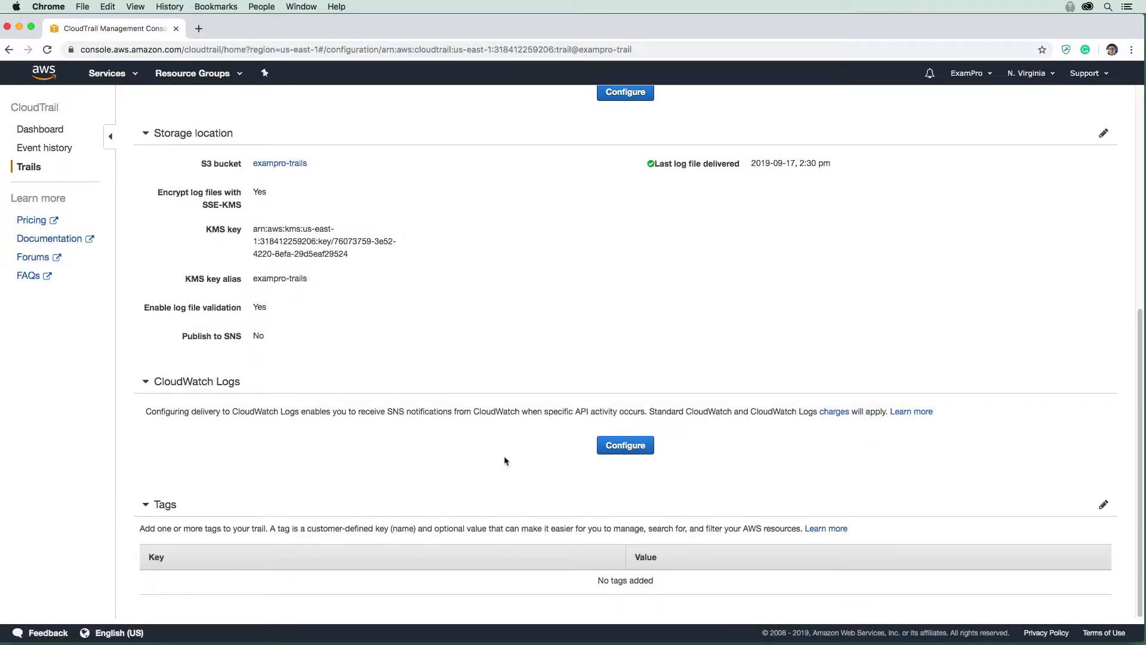
mouse_move(544, 444)
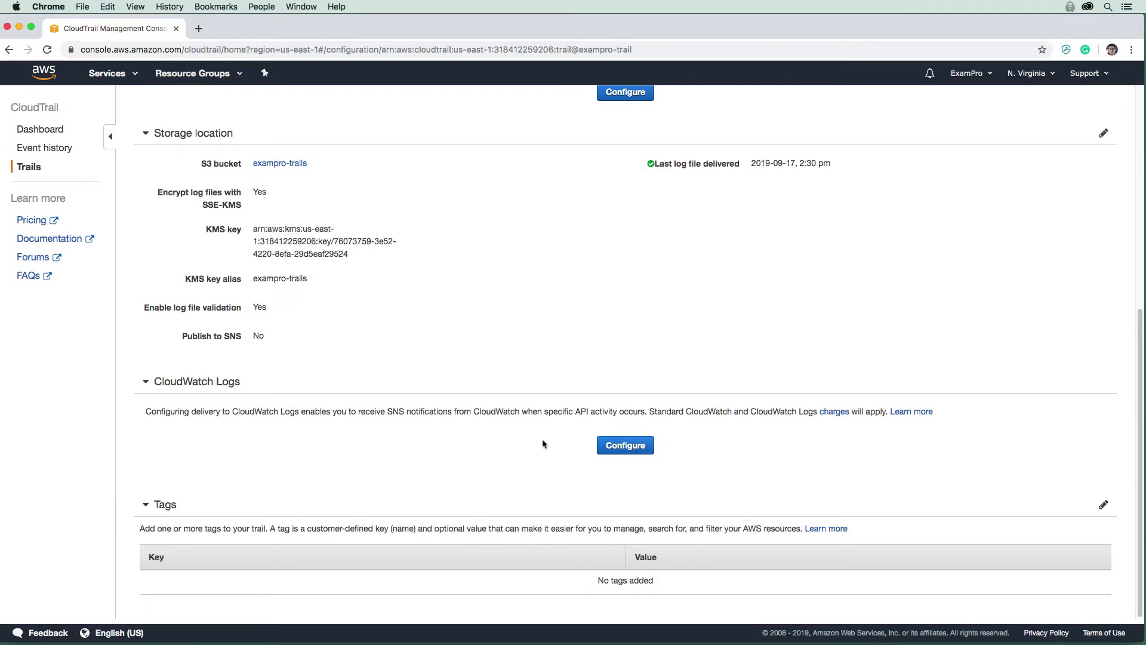
scroll(up, 3)
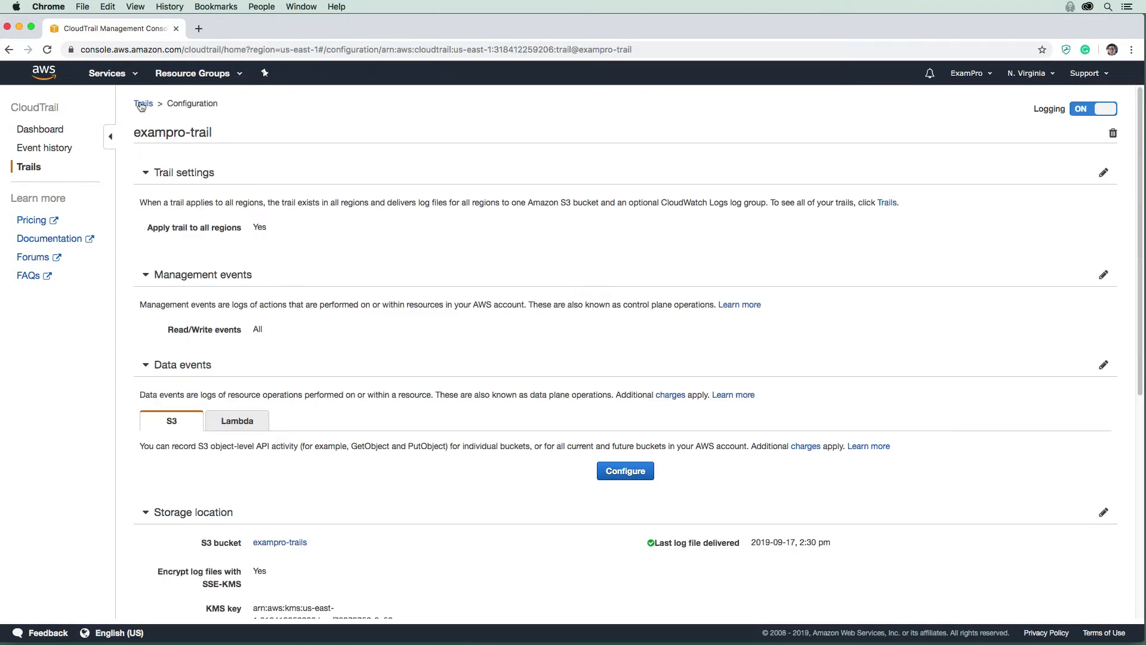